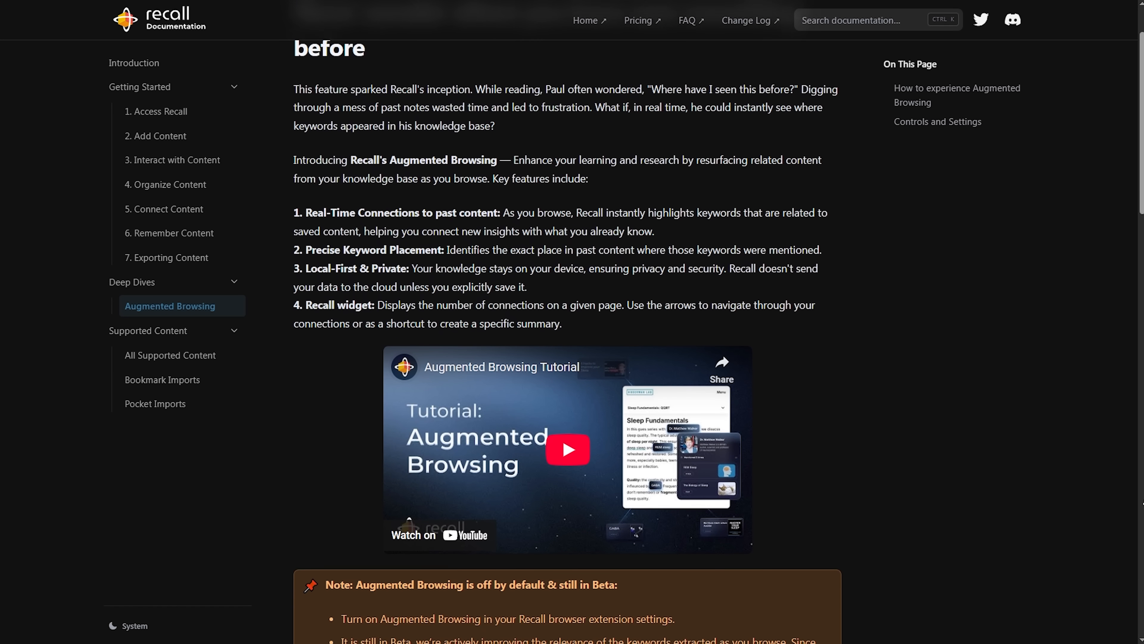
# Scroll the Augmented Browsing docs to the beta note and 'How to experience Augmented Browsing' steps
pyautogui.scroll(-3)
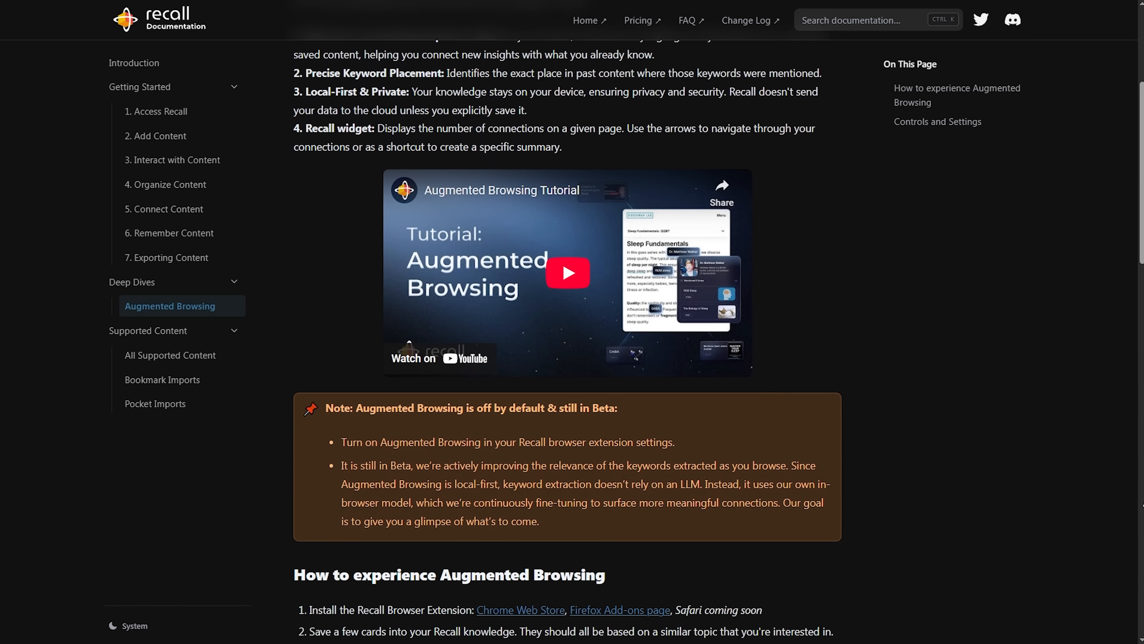
pyautogui.scroll(-3)
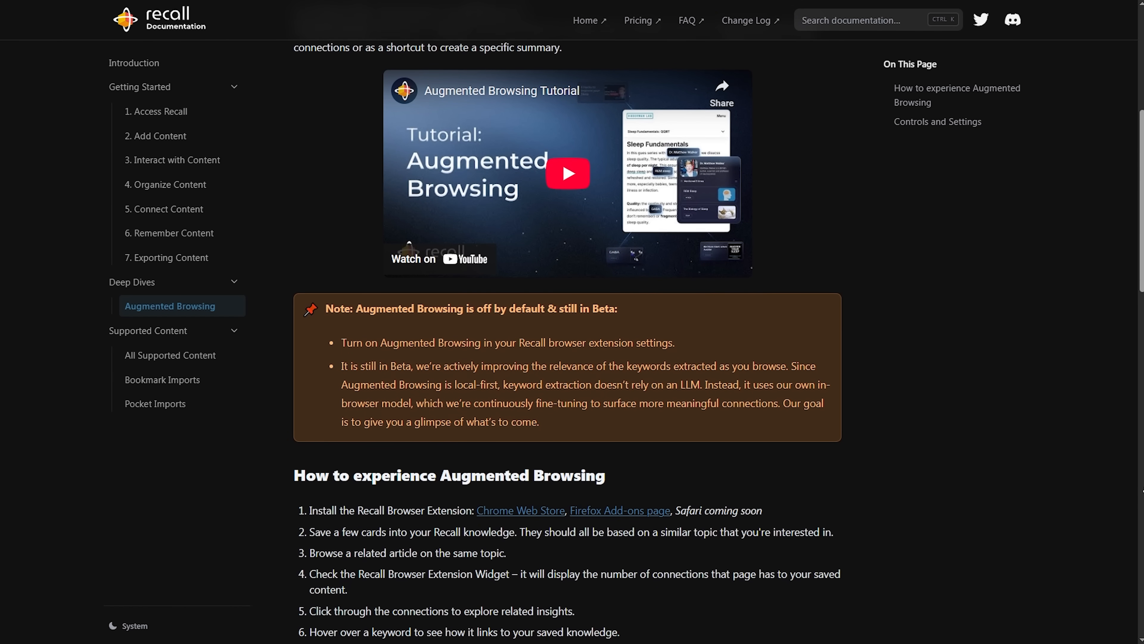
pyautogui.scroll(-3)
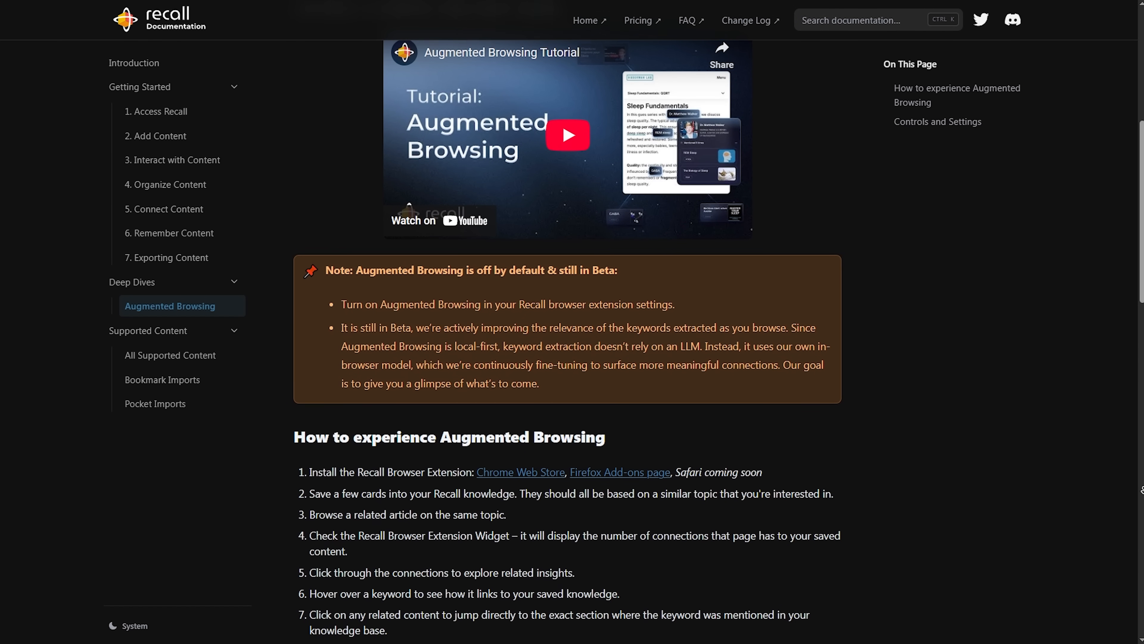
pyautogui.scroll(-3)
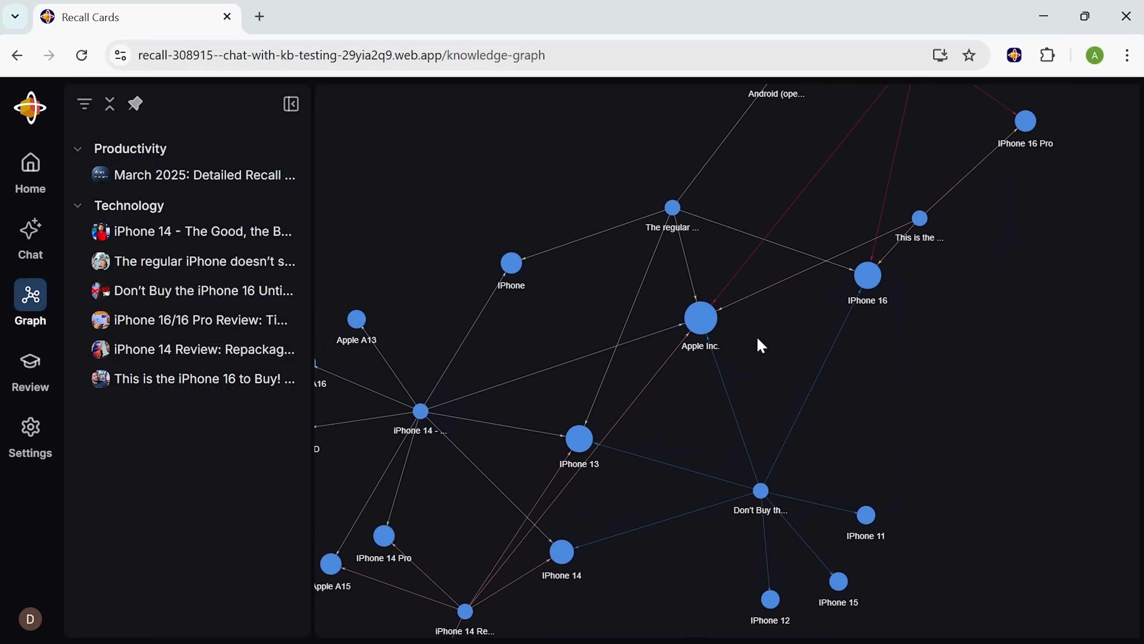
# Inspect the iPhone 13 graph node, then open the iPhone 16/16 Pro Review card
pyautogui.click(579, 439)
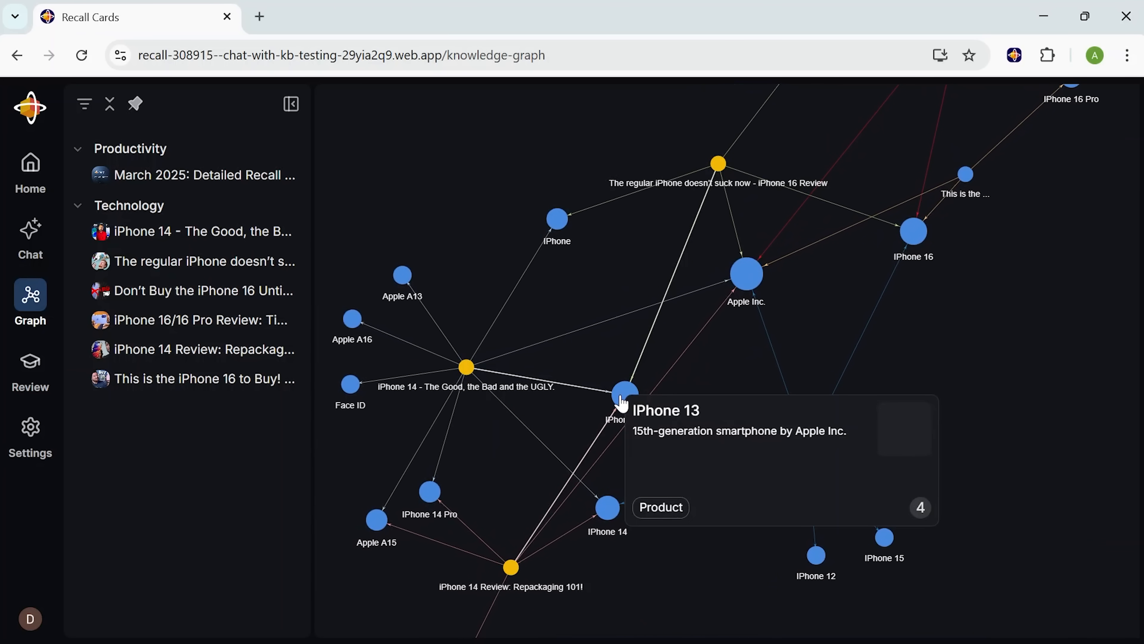
pyautogui.moveTo(630, 469)
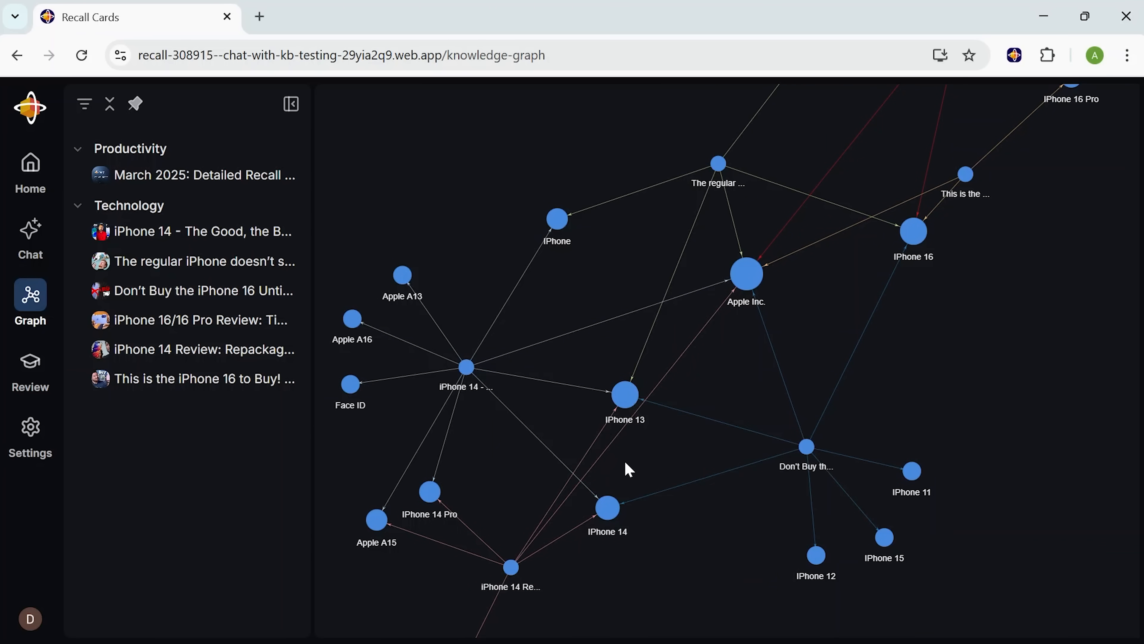
pyautogui.click(30, 168)
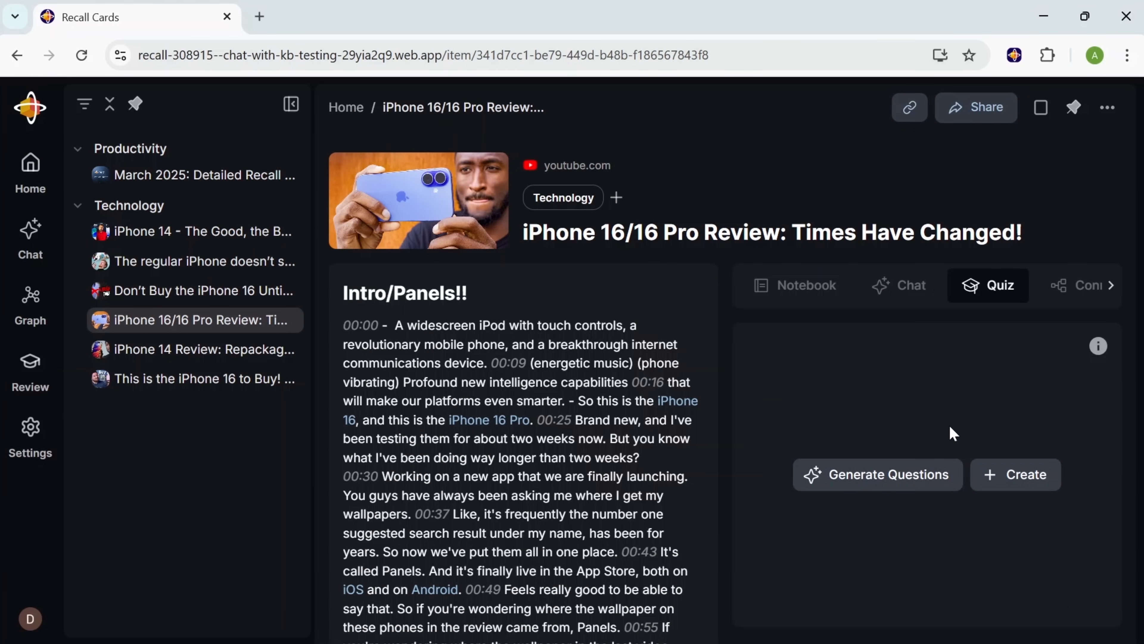
# Generate 12 quiz questions for the iPhone 16/16 Pro Review card and start the review
pyautogui.click(877, 475)
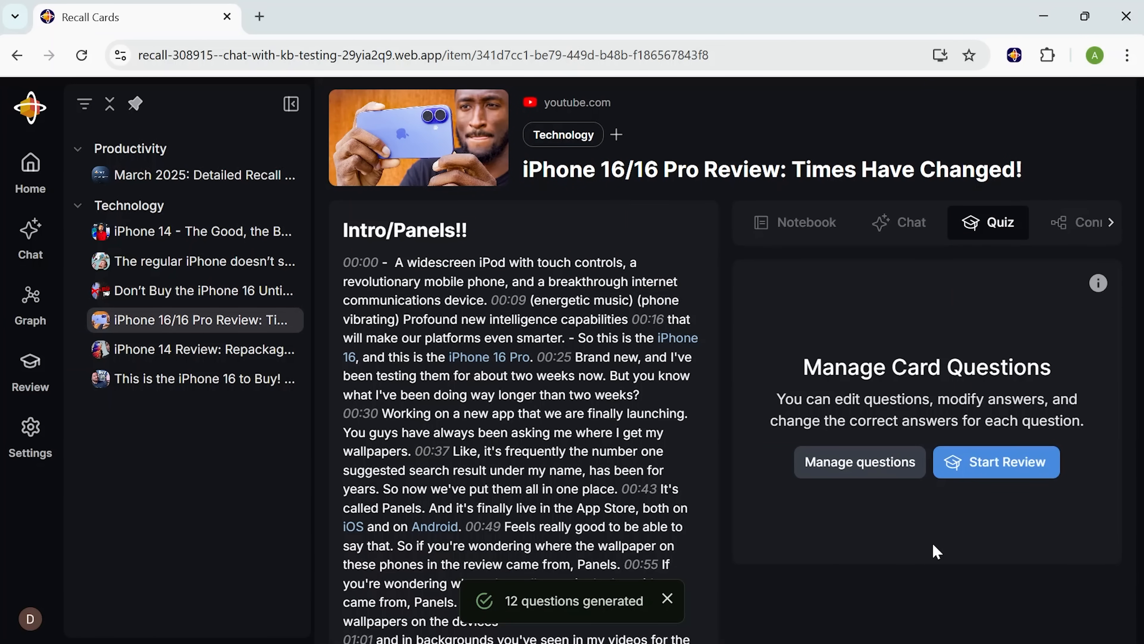
pyautogui.click(994, 462)
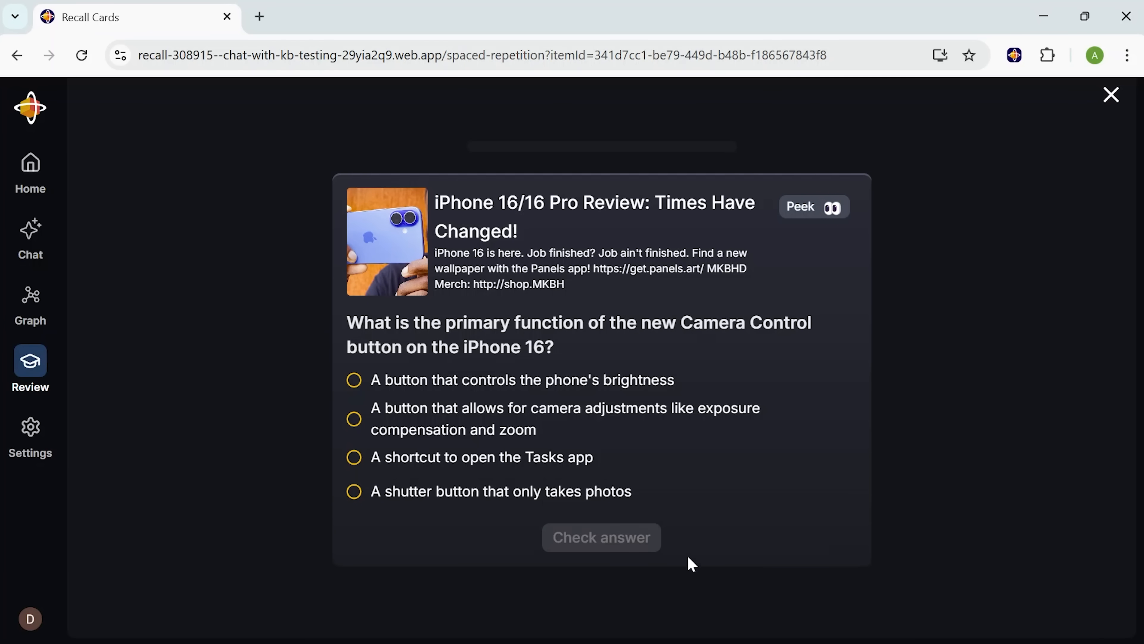
pyautogui.moveTo(547, 459)
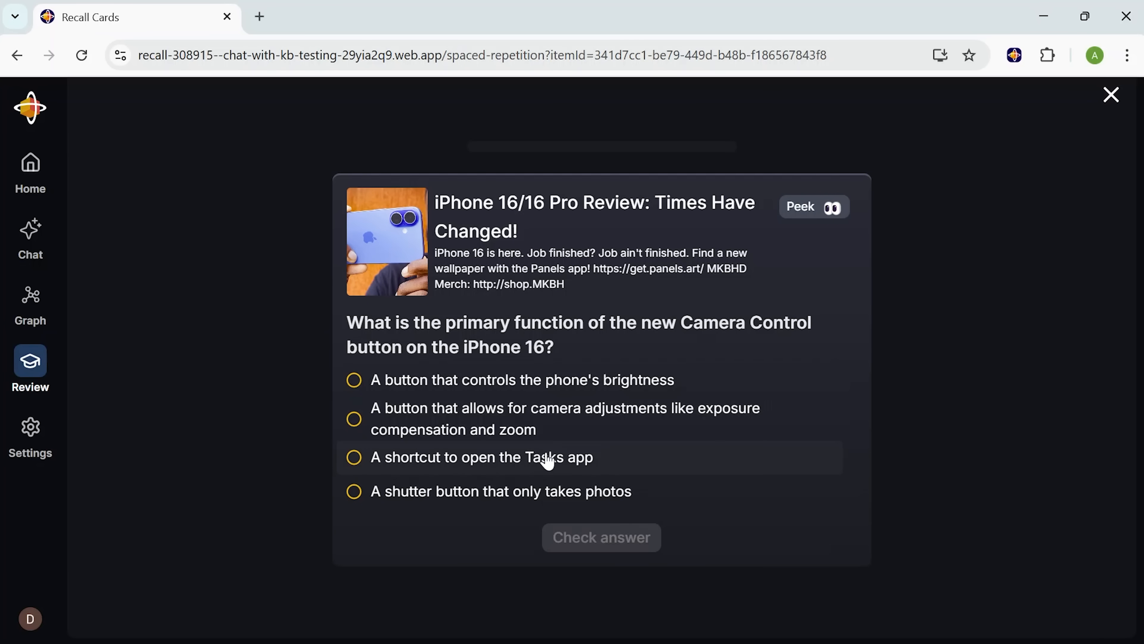
pyautogui.moveTo(692, 533)
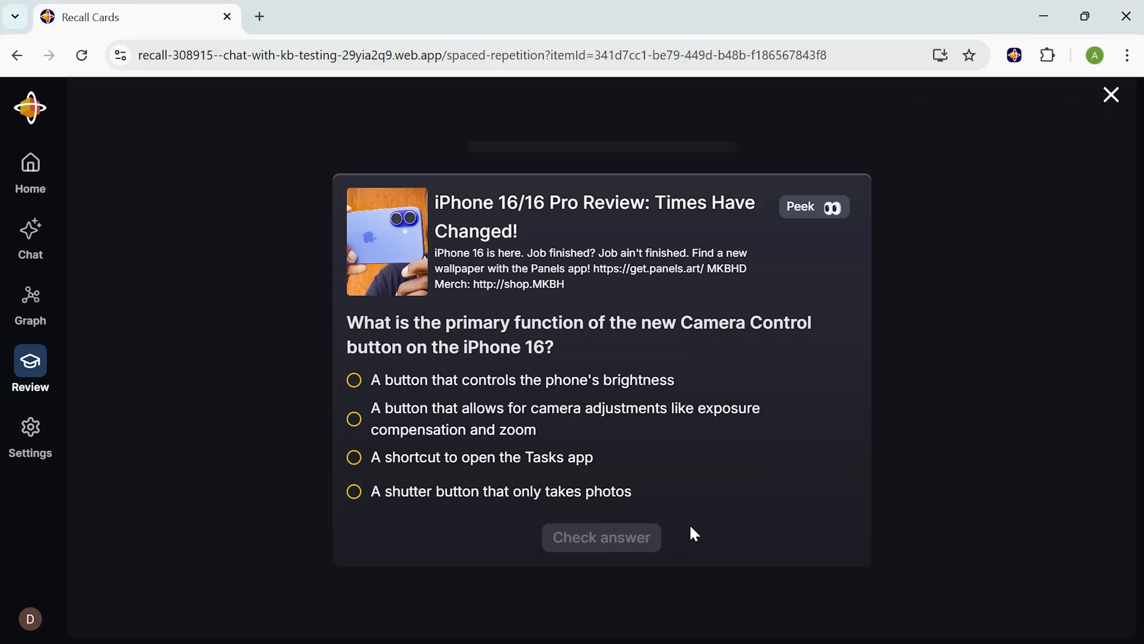
pyautogui.click(1111, 95)
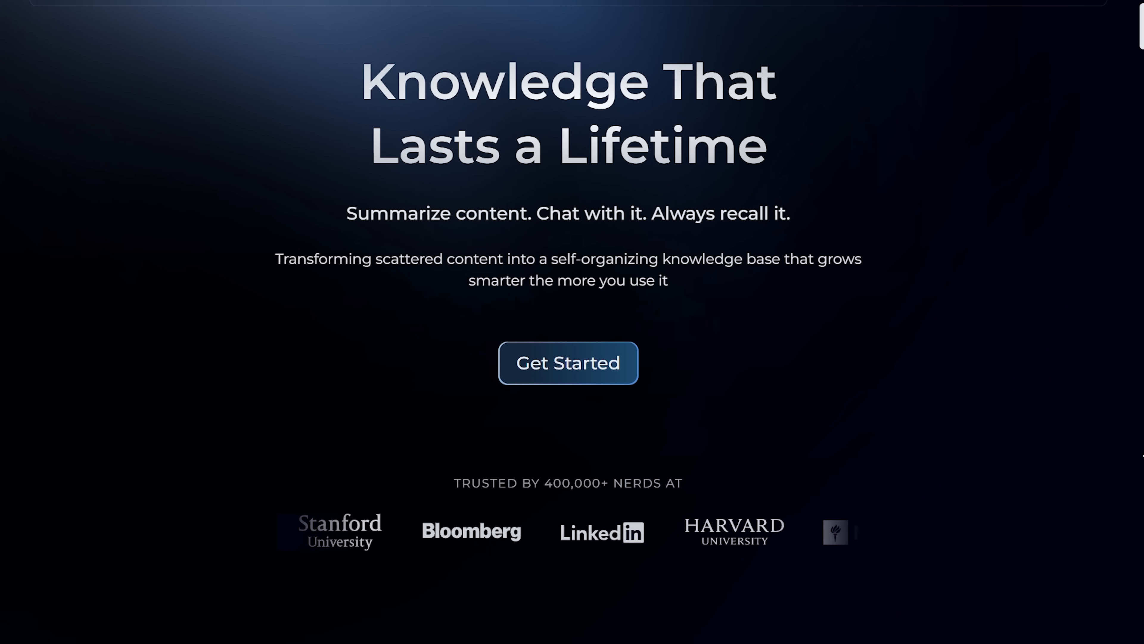
# Show the card's Notebook summary and the Apple Intelligence entity popup
pyautogui.click(568, 363)
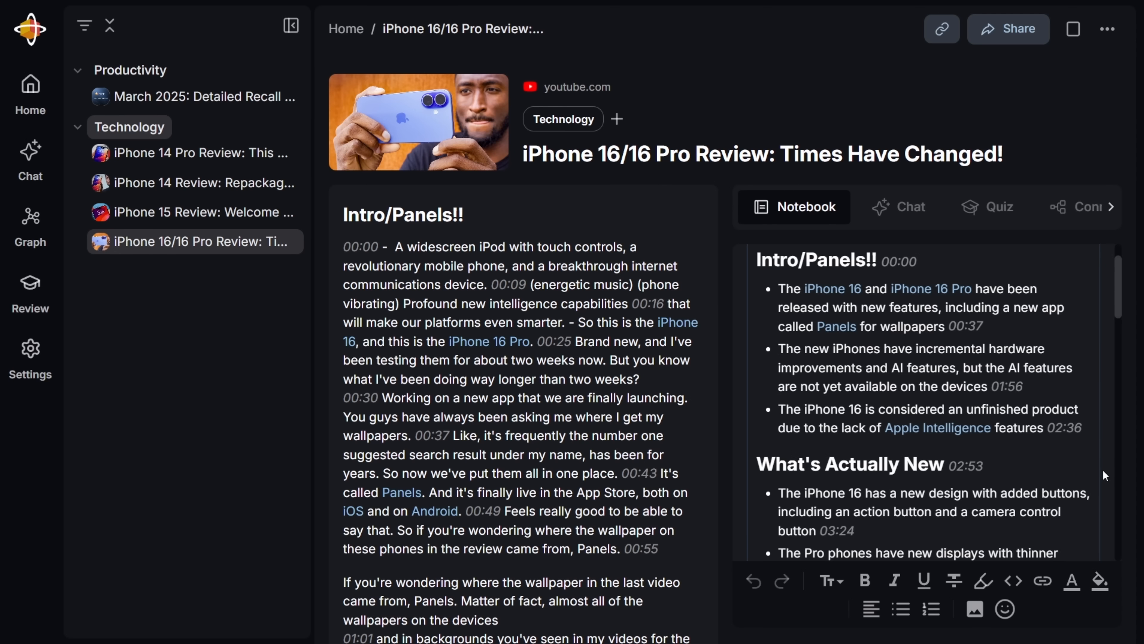
pyautogui.moveTo(937, 307)
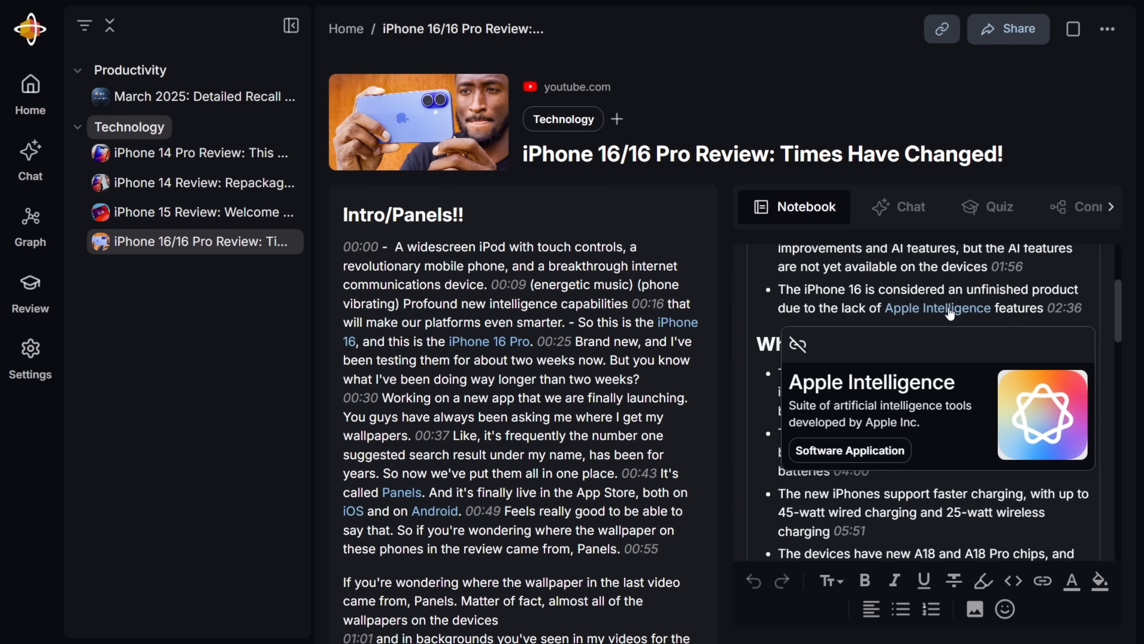
pyautogui.moveTo(964, 417)
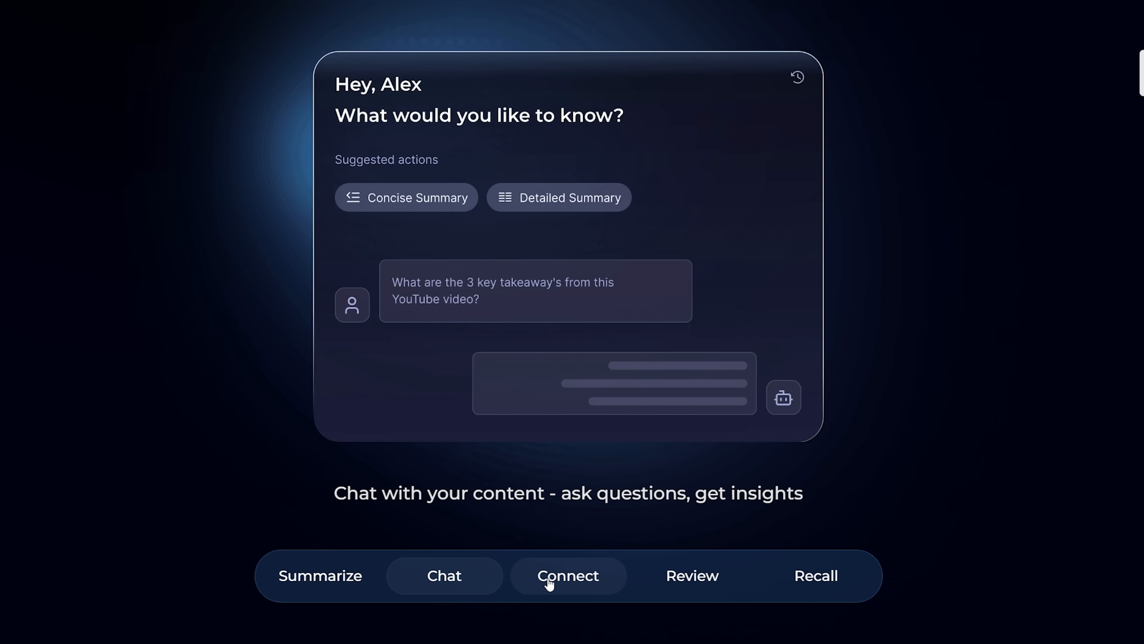
# Cycle the landing page showcase through Connect to the Recall resurface-while-browsing feature
pyautogui.click(568, 576)
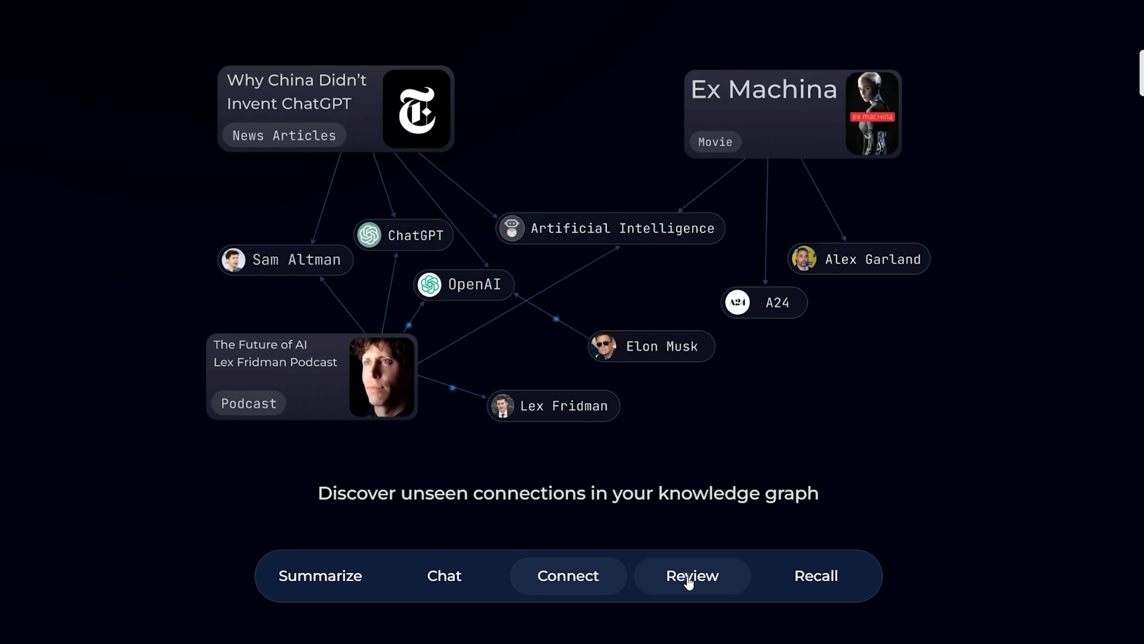
pyautogui.click(815, 575)
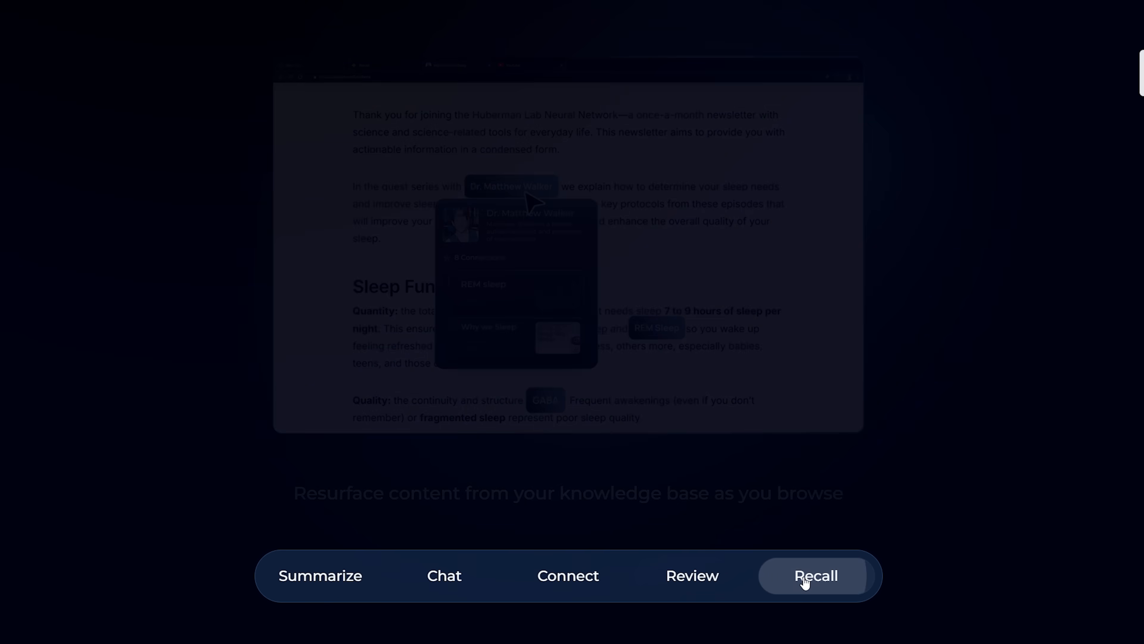